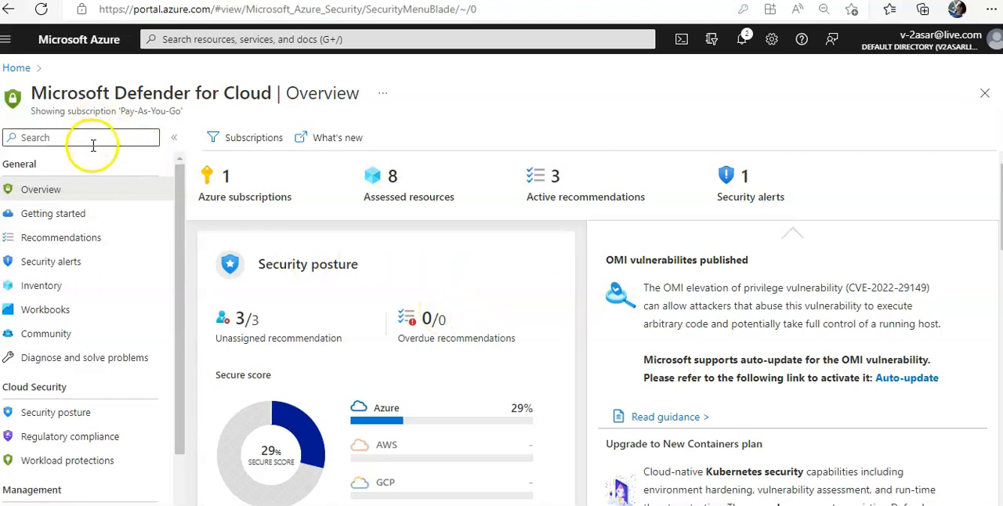
Reach Defender for Cloud Recommendations via menu search 'RE', view All recommendations, then return to Secure score recommendations
{"action": "type", "text": "RE"}
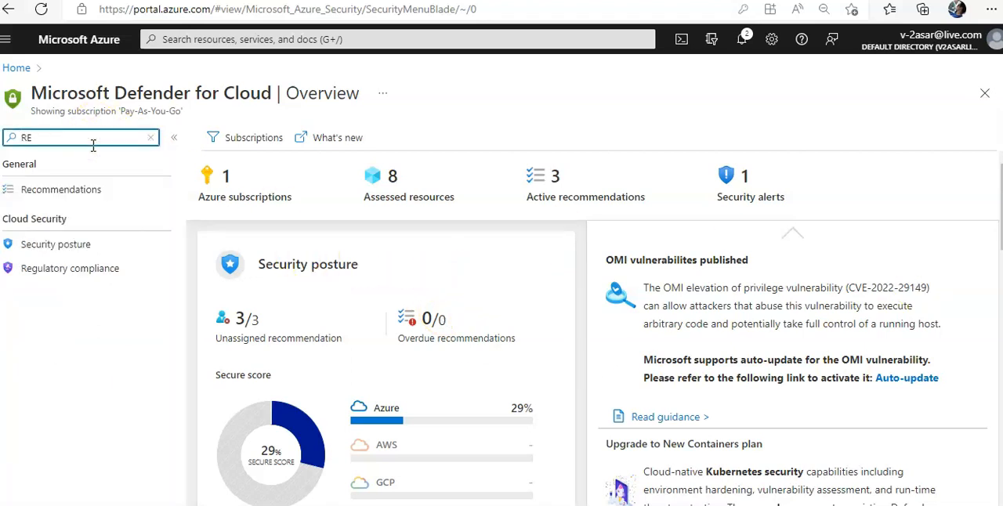
{"action": "left_click", "coordinate": [60, 189]}
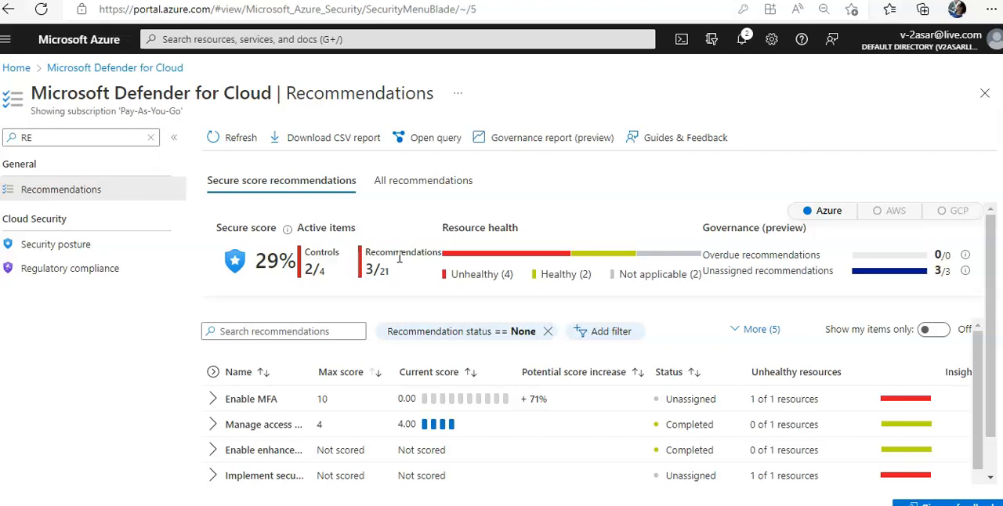
{"action": "left_click", "coordinate": [424, 180]}
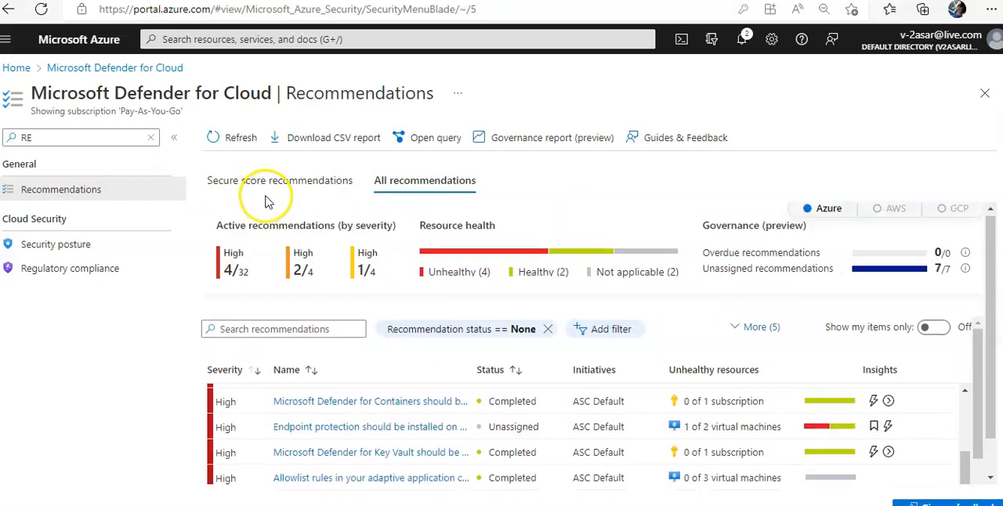
{"action": "left_click", "coordinate": [281, 180]}
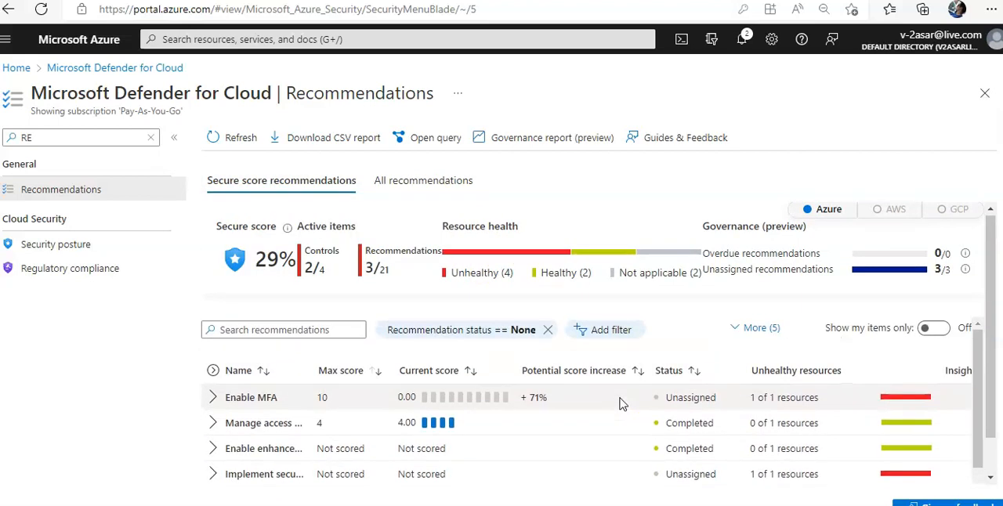
{"action": "left_click", "coordinate": [465, 329]}
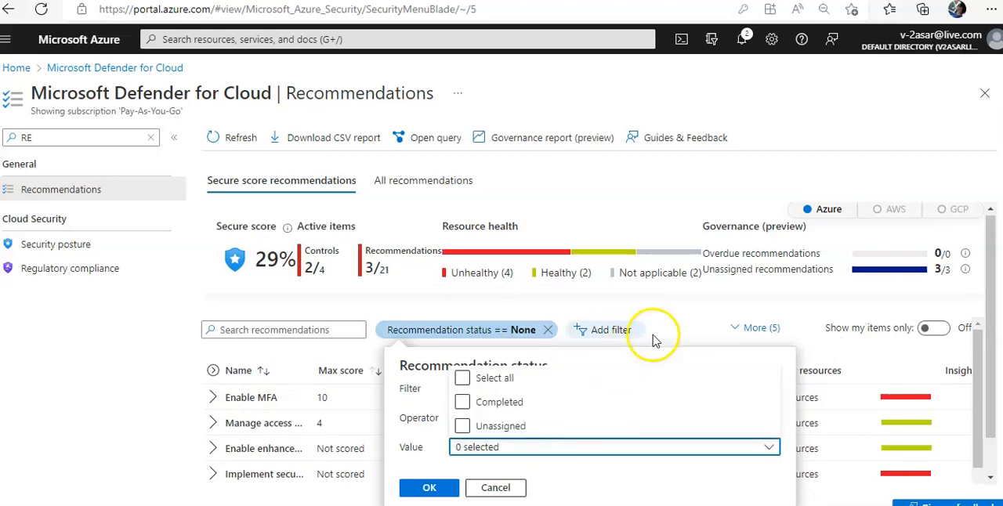
Choose a status filter value, then close the SQL servers recommendation details
{"action": "left_click", "coordinate": [604, 329]}
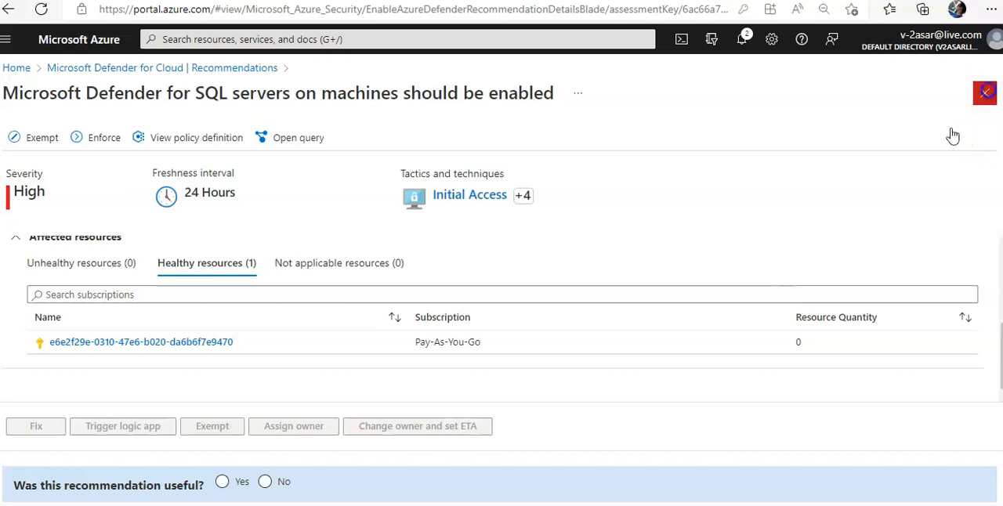
{"action": "left_click", "coordinate": [984, 93]}
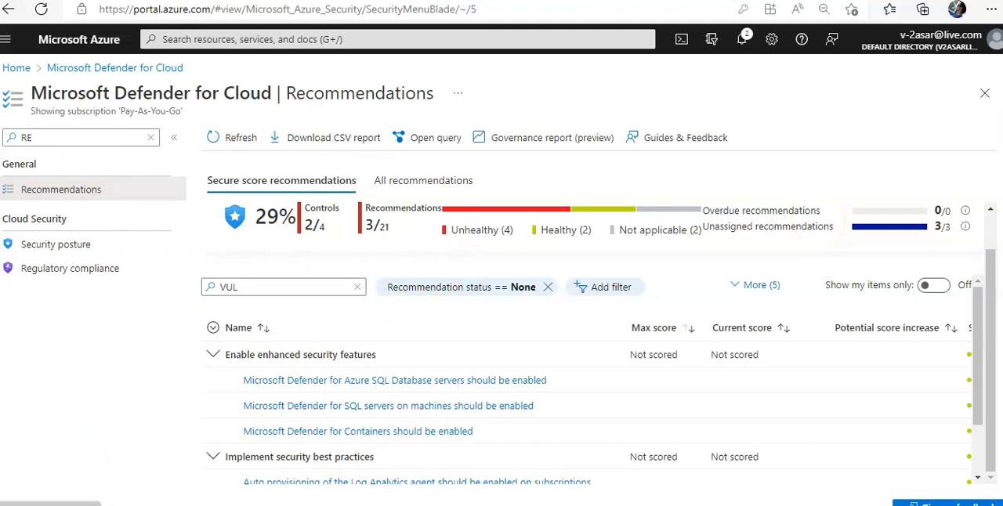
{"action": "mouse_move", "coordinate": [515, 274]}
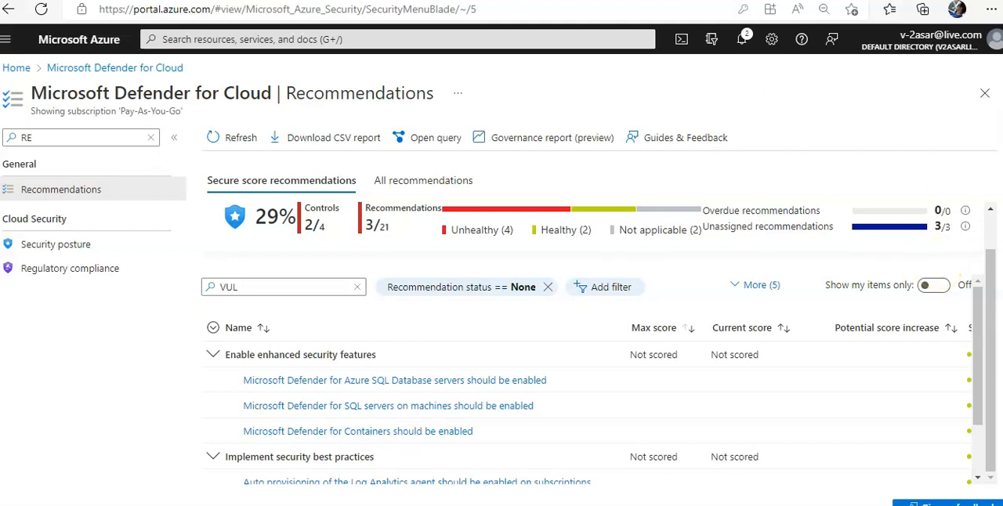
From Home, search 'ASCLAB' globally and open the asclab-win virtual machine
{"action": "left_click", "coordinate": [15, 67]}
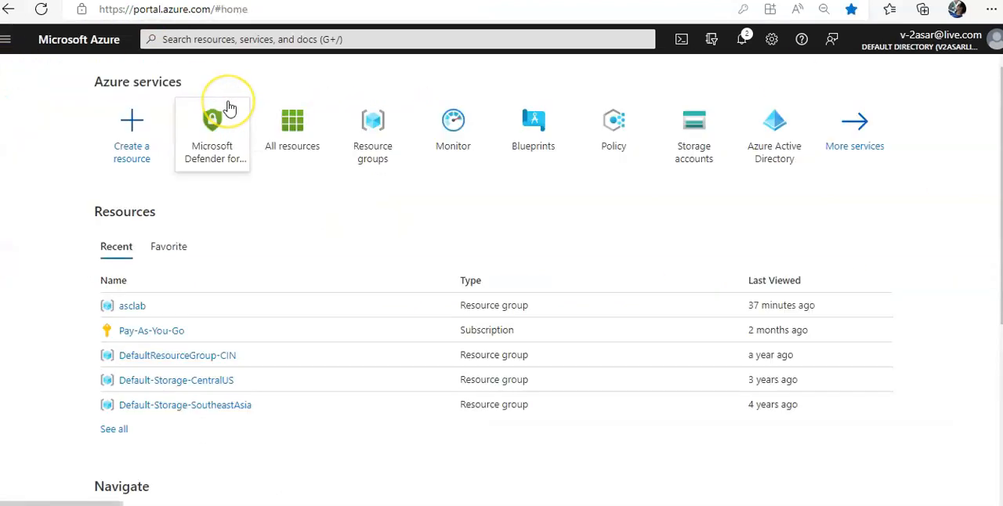
{"action": "mouse_move", "coordinate": [457, 82]}
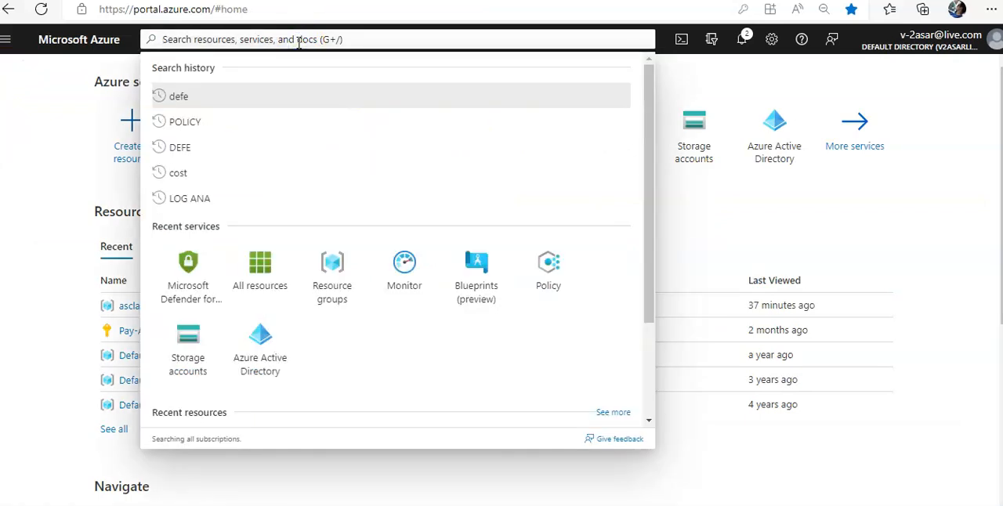
{"action": "type", "text": "A"}
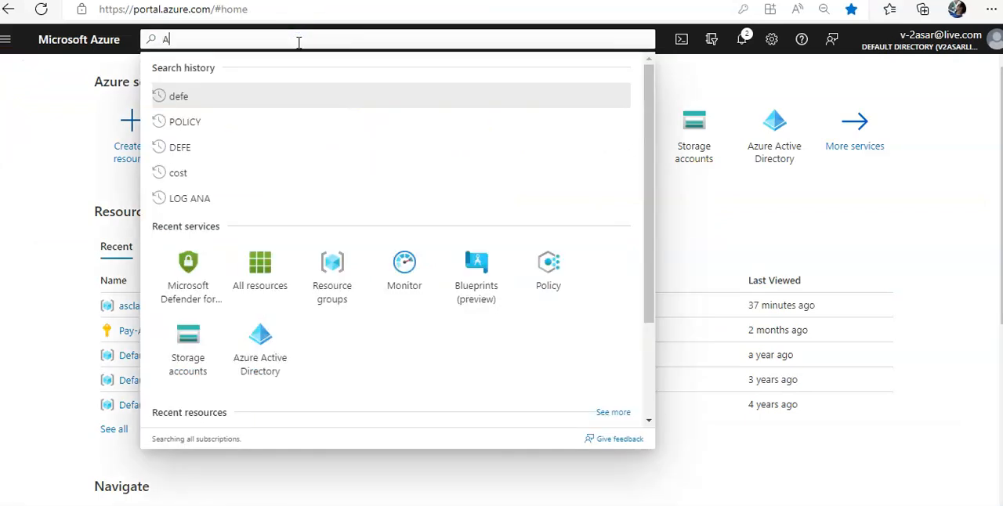
{"action": "type", "text": "SCLAB-"}
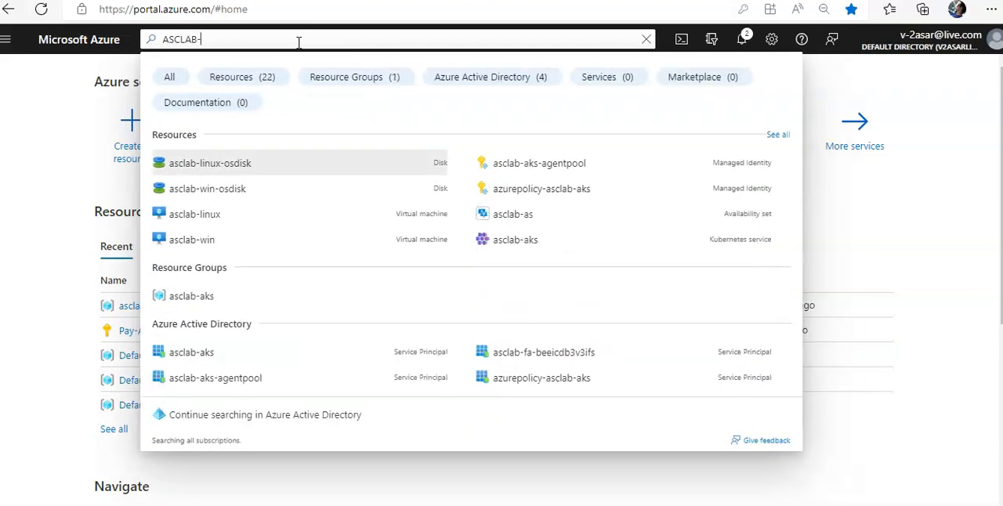
{"action": "left_click", "coordinate": [192, 239]}
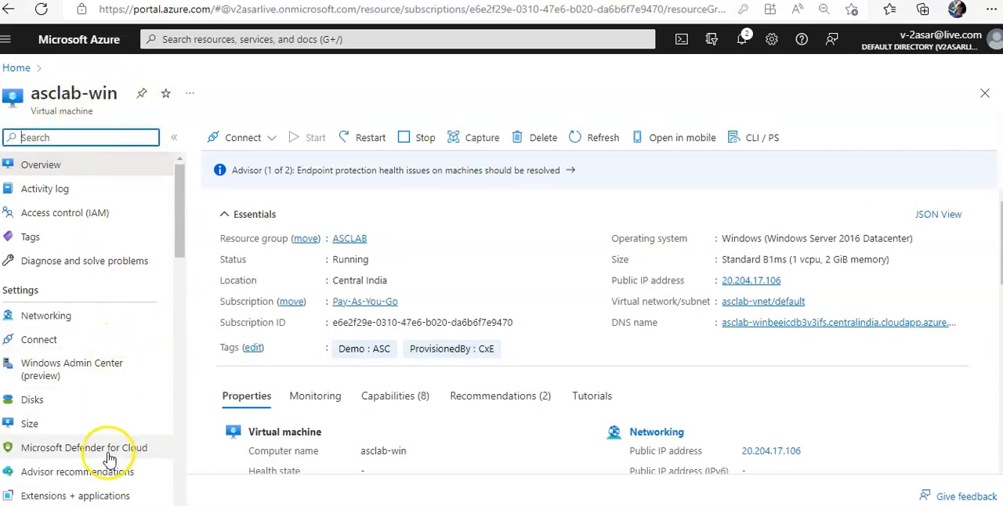
From asclab-win's Defender for Cloud page, open 'Machines should have a vulnerability assessment solution'
{"action": "left_click", "coordinate": [84, 447]}
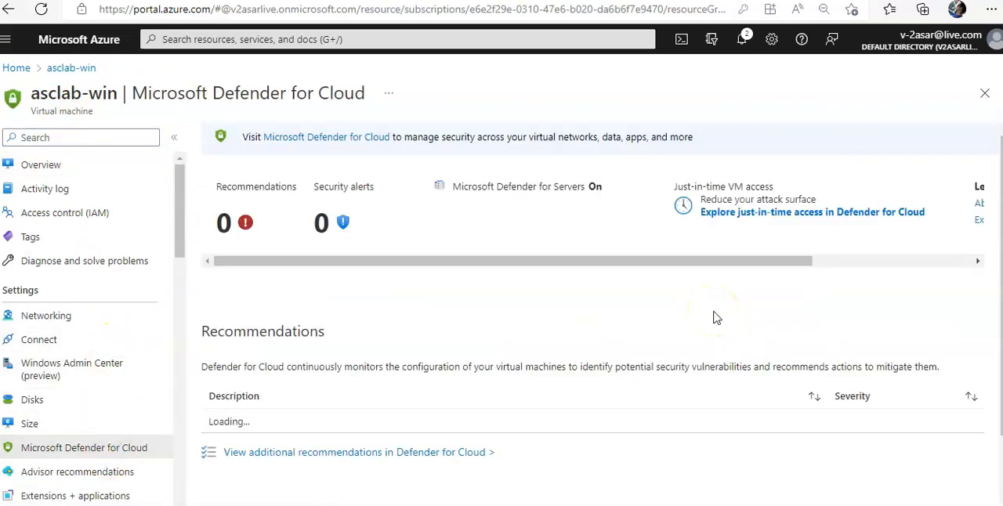
{"action": "scroll", "scroll_direction": "down", "scroll_amount": 3}
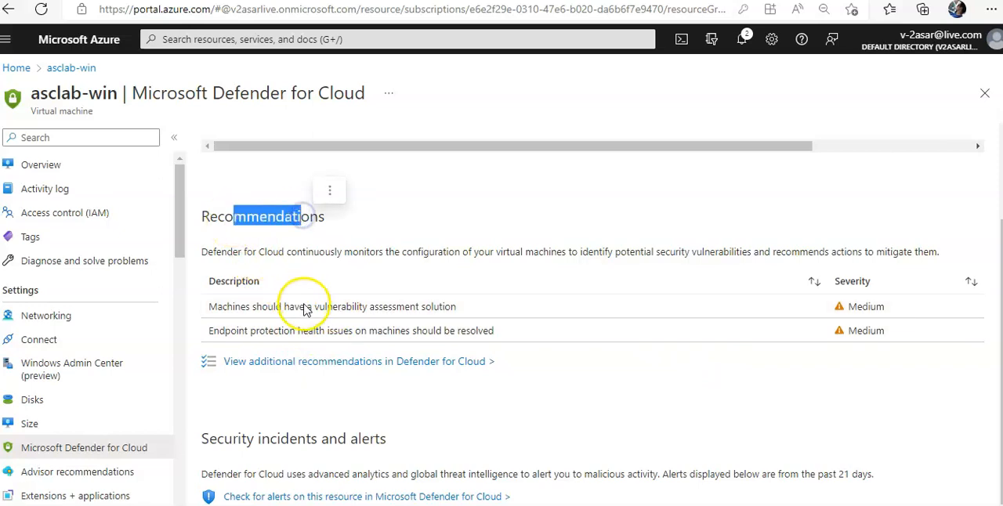
{"action": "left_click", "coordinate": [332, 307]}
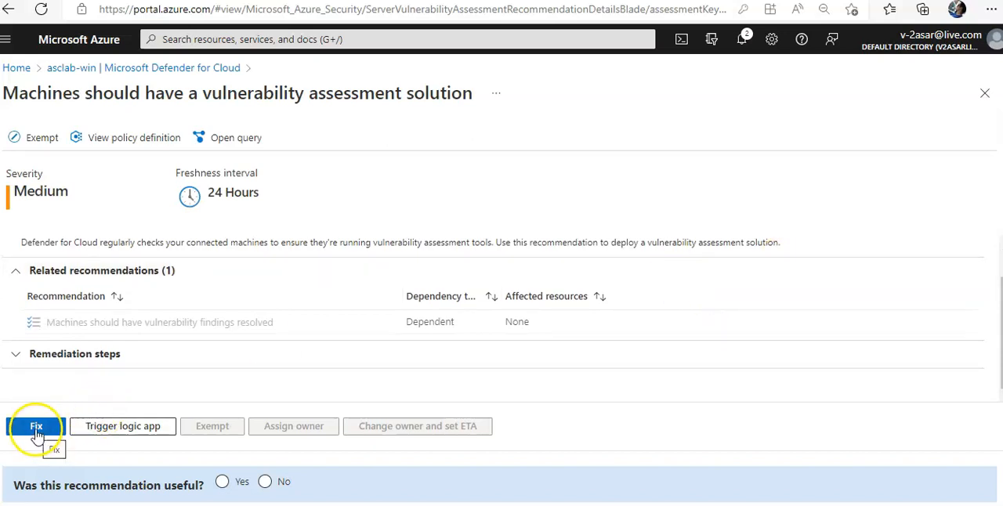
Start the fix and select the integrated Qualys vulnerability scanner as the solution
{"action": "left_click", "coordinate": [36, 425]}
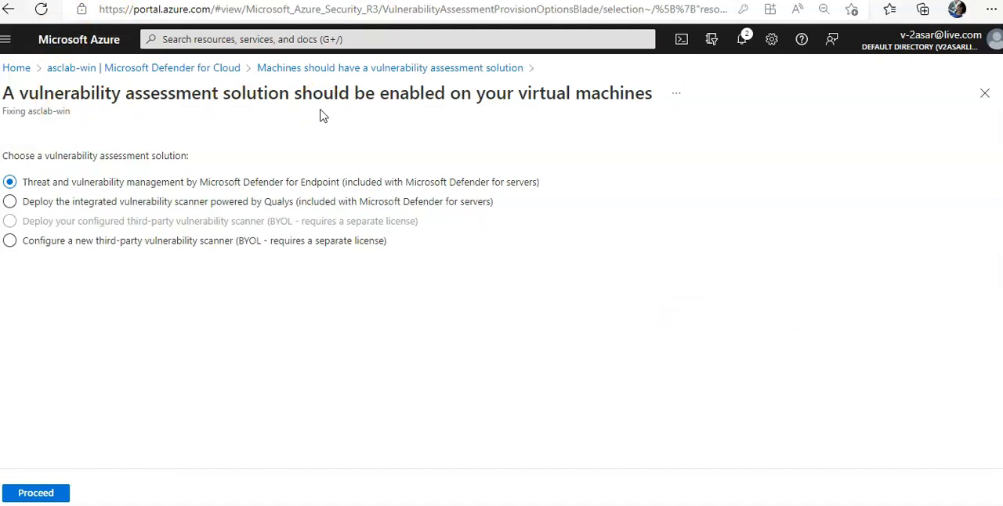
{"action": "mouse_move", "coordinate": [86, 174]}
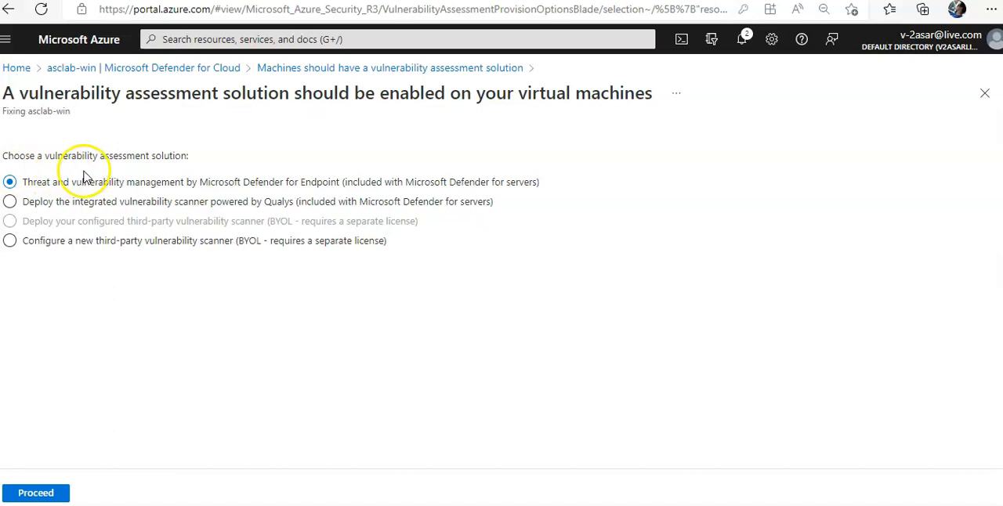
{"action": "mouse_move", "coordinate": [157, 187]}
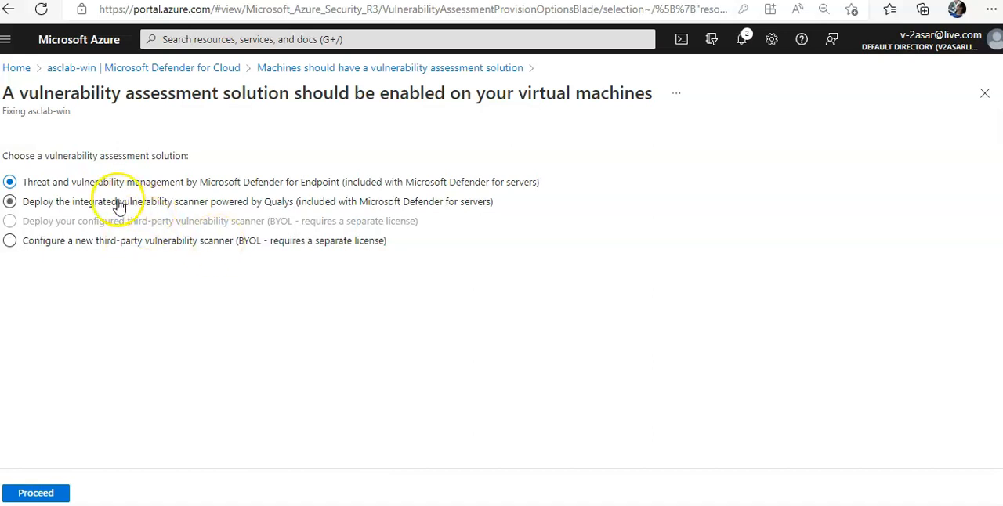
{"action": "left_click", "coordinate": [10, 202]}
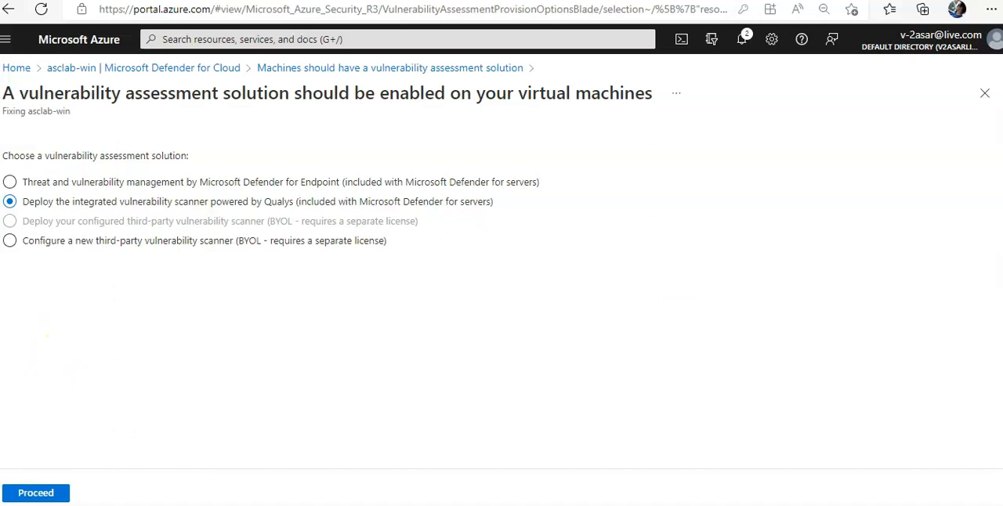
Proceed and fix 1 resource for asclab-win, then confirm 'Remediation successful' in Notifications
{"action": "left_click", "coordinate": [35, 493]}
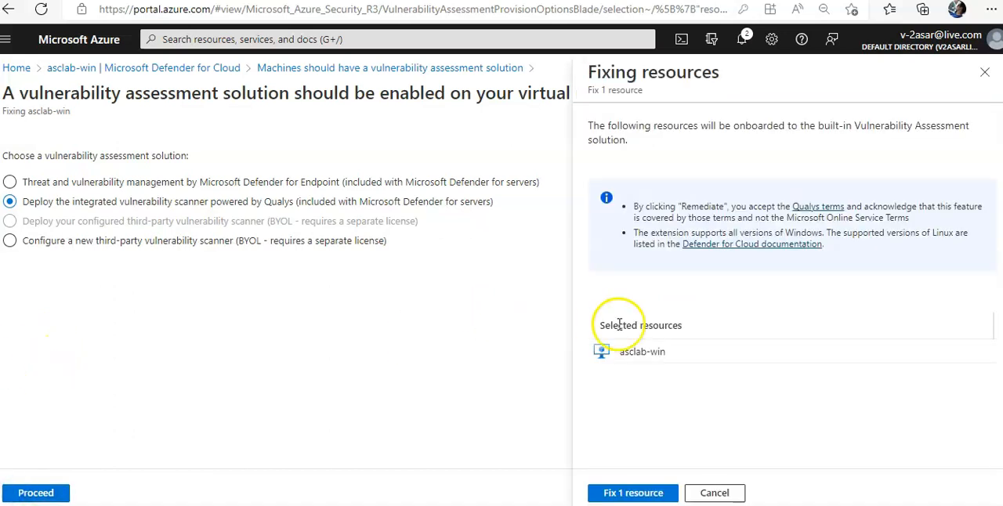
{"action": "left_click", "coordinate": [632, 493]}
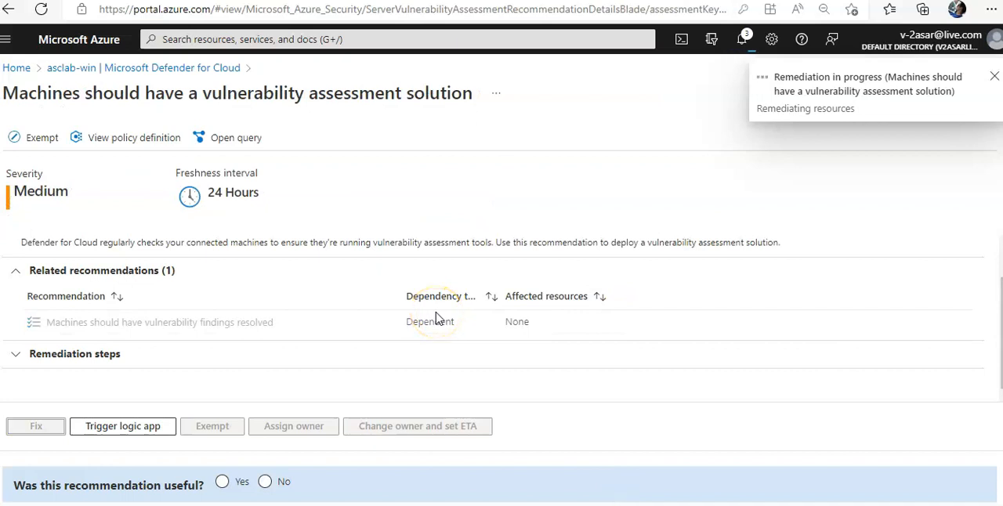
{"action": "left_click", "coordinate": [994, 76]}
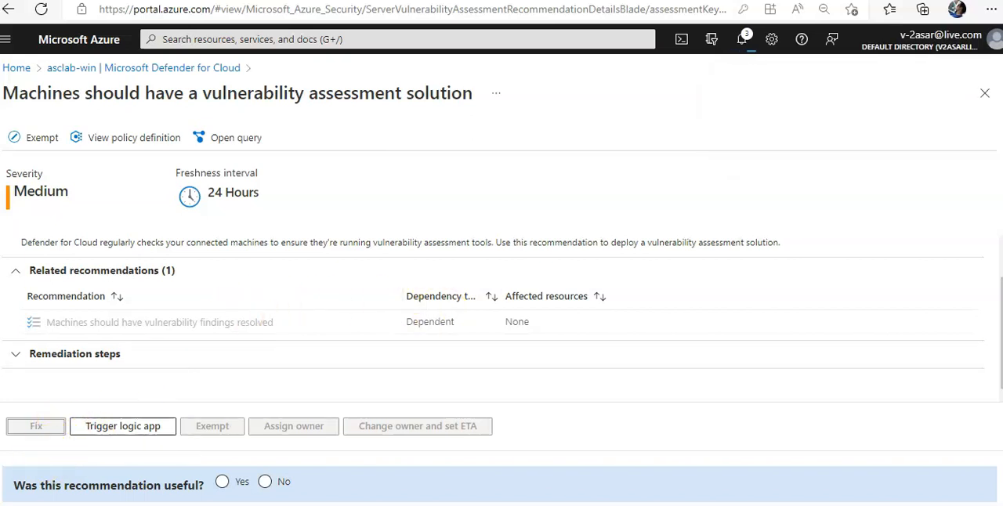
{"action": "left_click", "coordinate": [740, 39]}
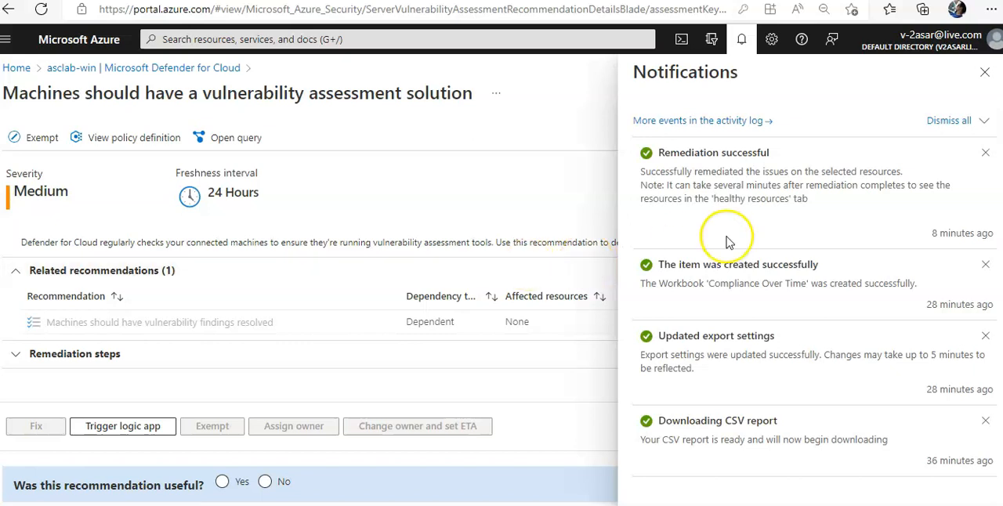
{"action": "mouse_move", "coordinate": [709, 200]}
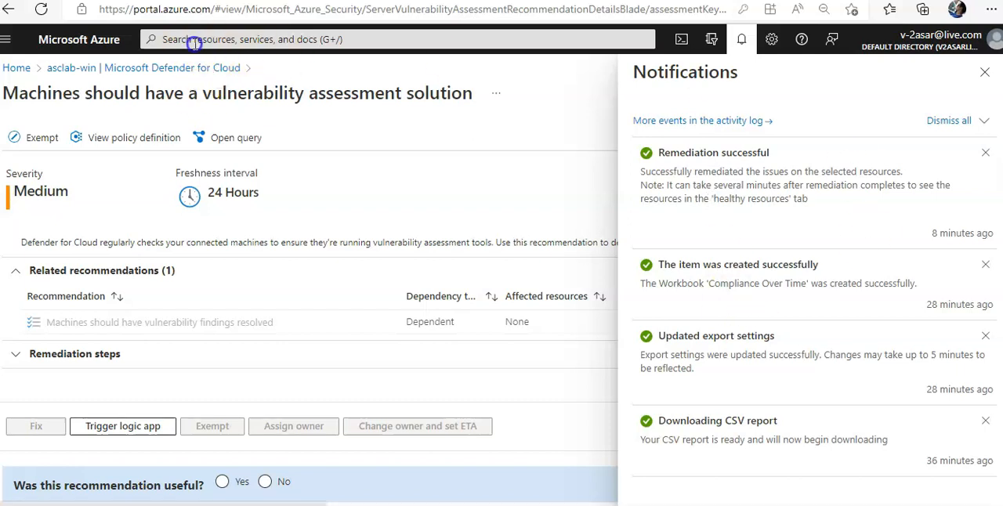
Search 'container reg' globally and open the asclabcrbeeicdb3v3ifs container registry
{"action": "type", "text": "container reg"}
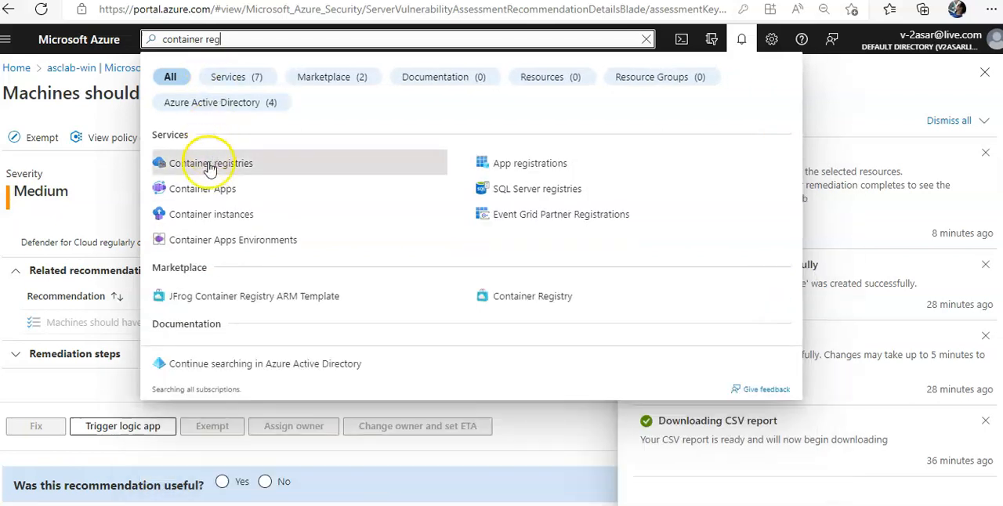
{"action": "left_click", "coordinate": [214, 163]}
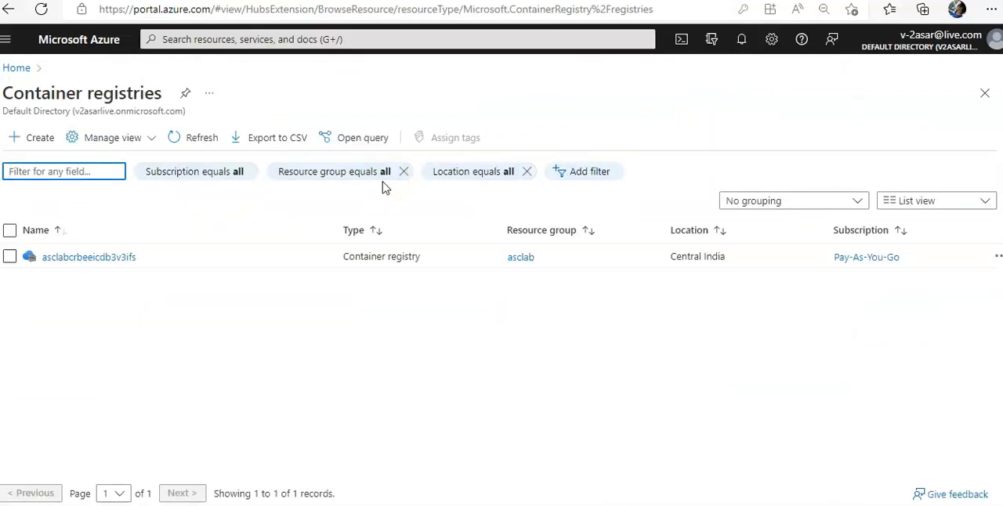
{"action": "left_click", "coordinate": [88, 257]}
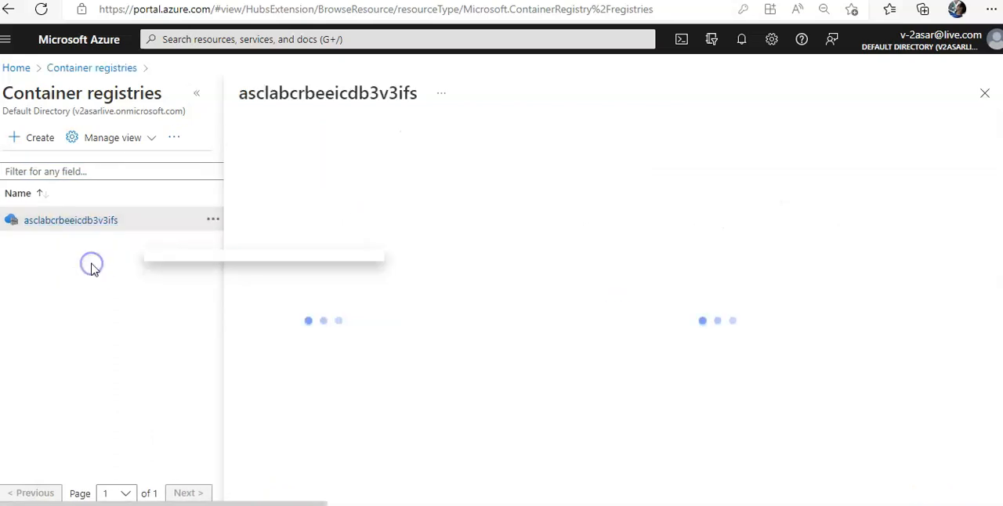
View the registry's Defender for Cloud findings, then go to View all recommendations
{"action": "left_click", "coordinate": [71, 220]}
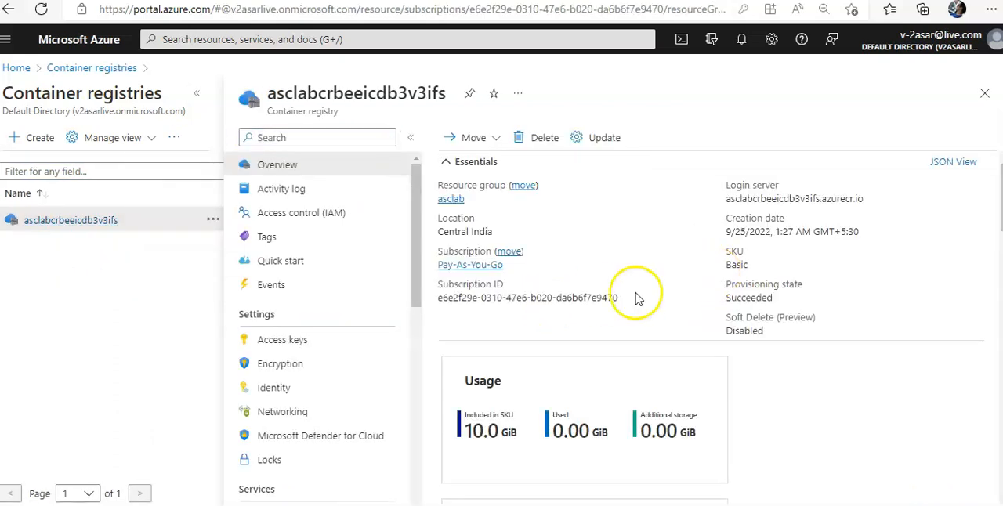
{"action": "left_click", "coordinate": [320, 435]}
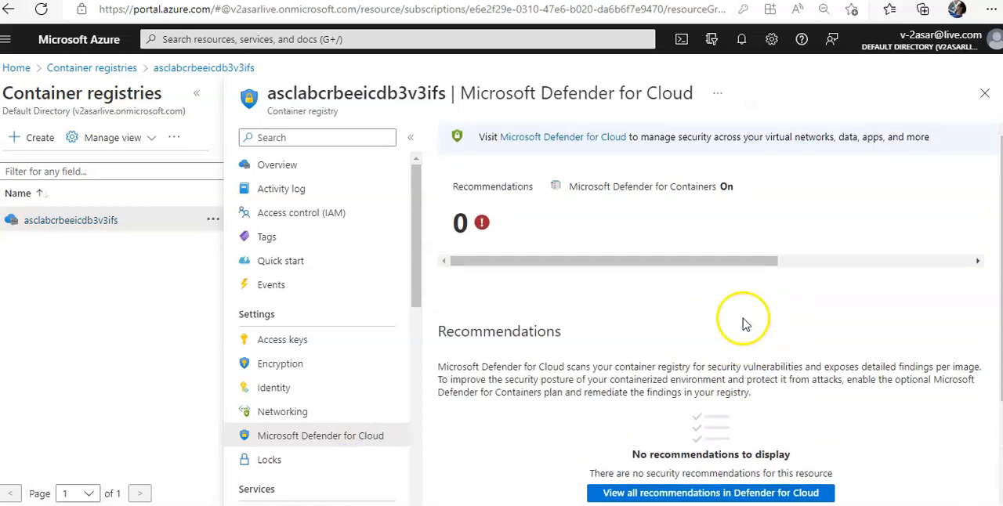
{"action": "left_click", "coordinate": [710, 492]}
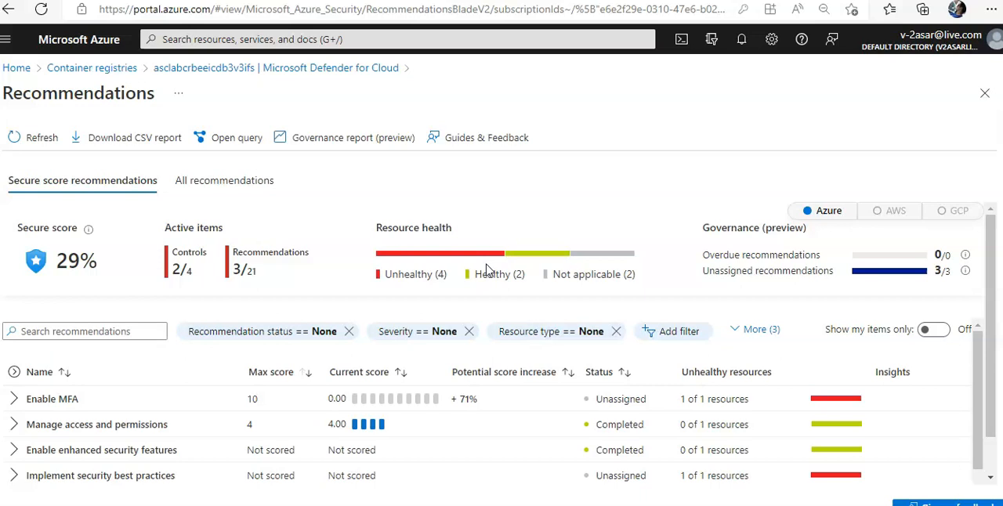
Search recommendations for 'registr', expand Enable enhanced security features, and open File integrity monitoring
{"action": "left_click", "coordinate": [86, 331]}
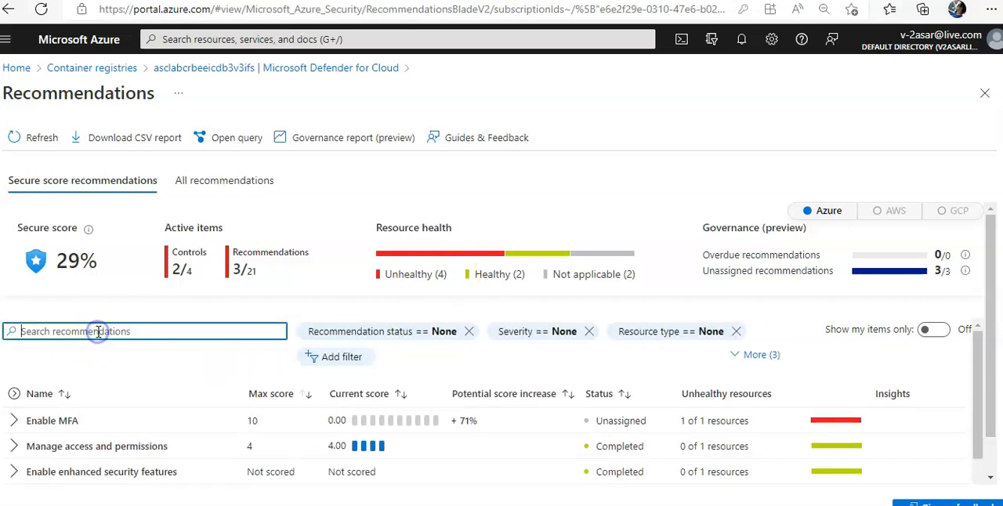
{"action": "type", "text": "conta"}
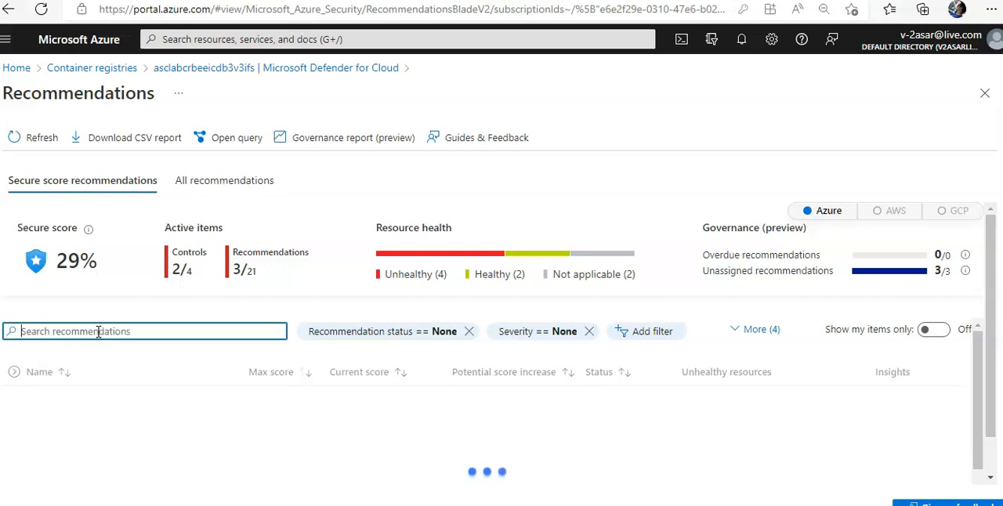
{"action": "type", "text": "registr"}
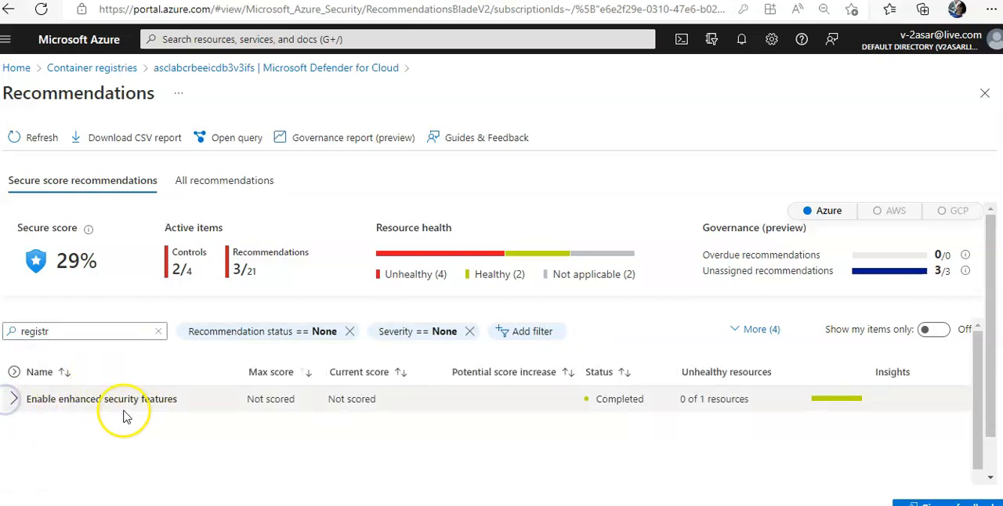
{"action": "left_click", "coordinate": [13, 399]}
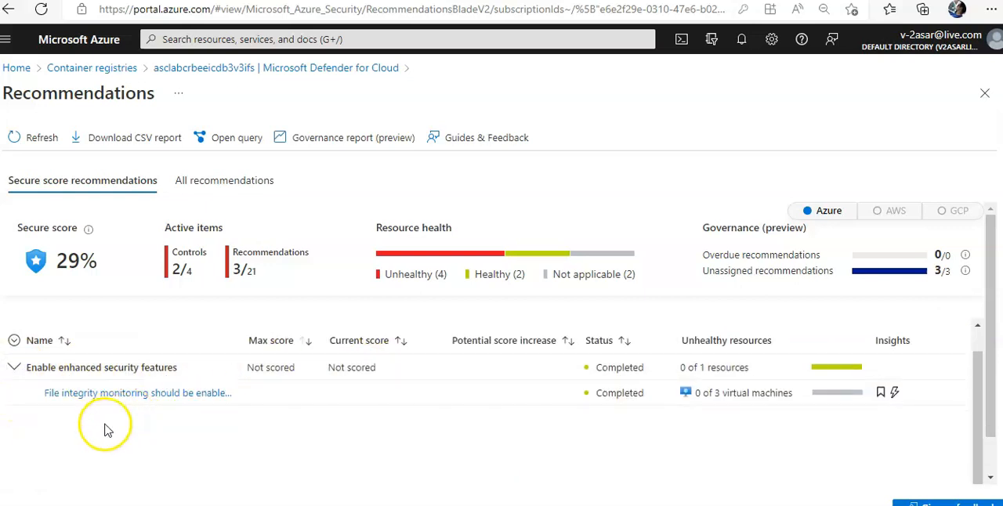
{"action": "mouse_move", "coordinate": [116, 393]}
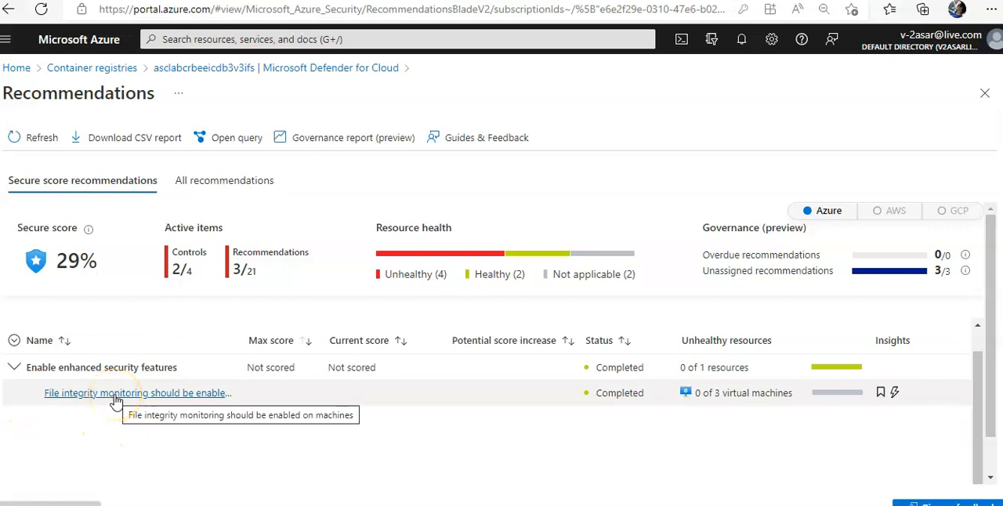
{"action": "left_click", "coordinate": [136, 393]}
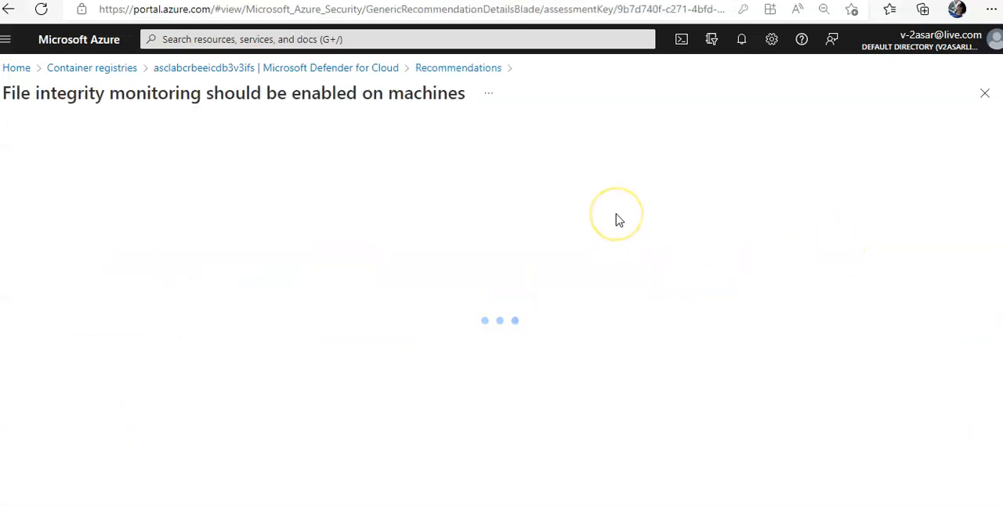